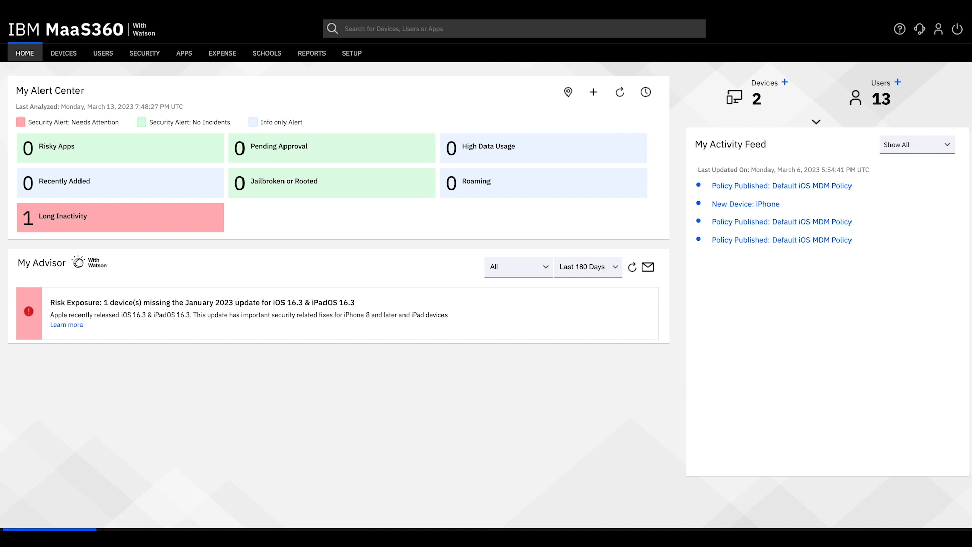
mouse_move(296, 221)
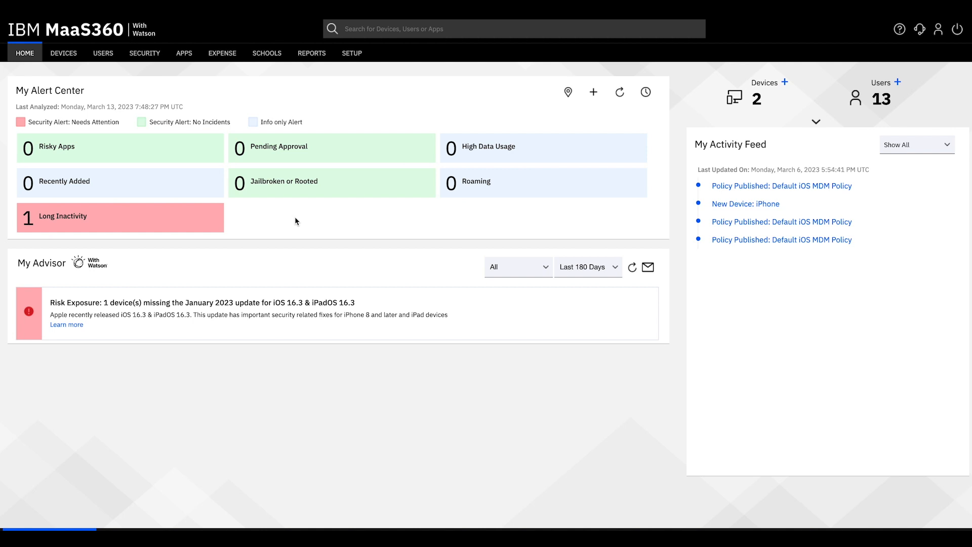
mouse_move(67, 61)
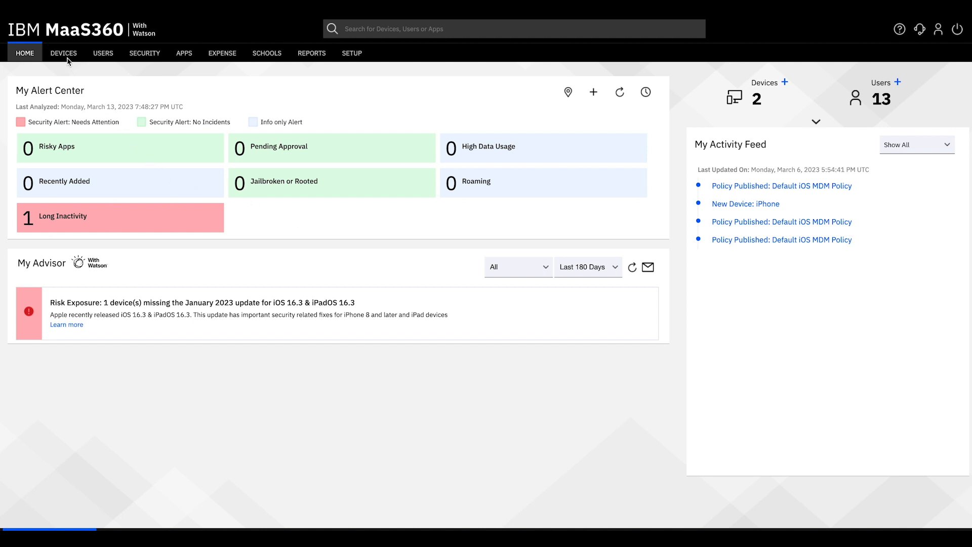
Navigate from Devices > Enrollments to the Apple DEP profiles list showing the single DEP profile
click(63, 53)
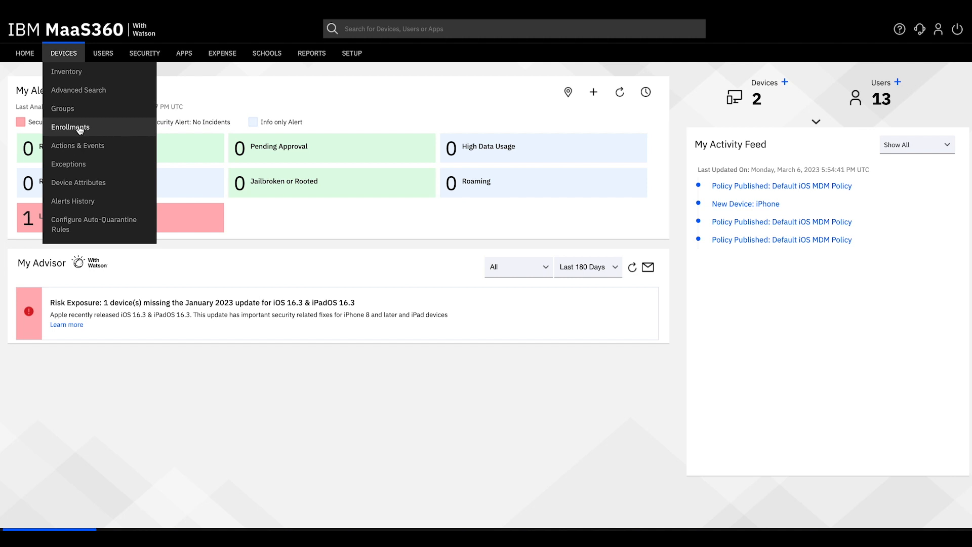
click(70, 128)
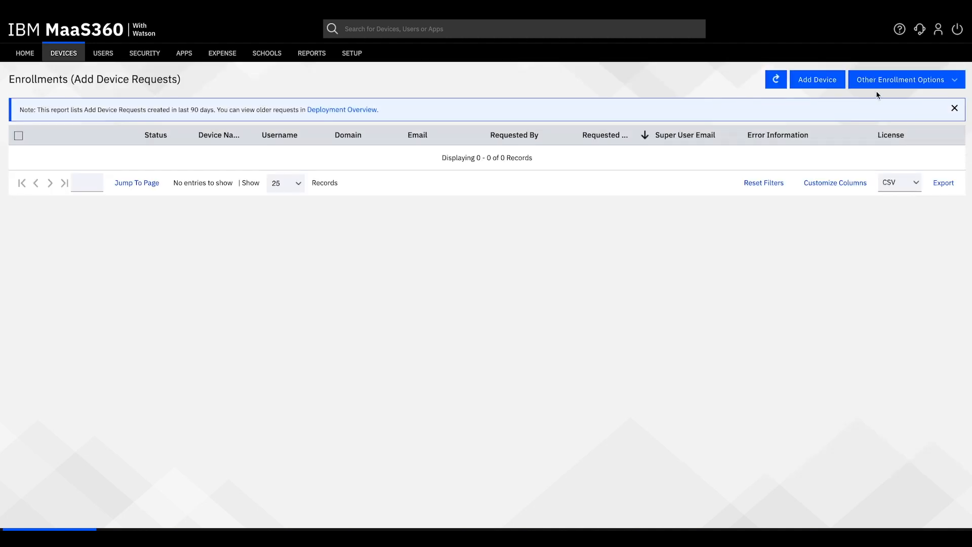
click(905, 79)
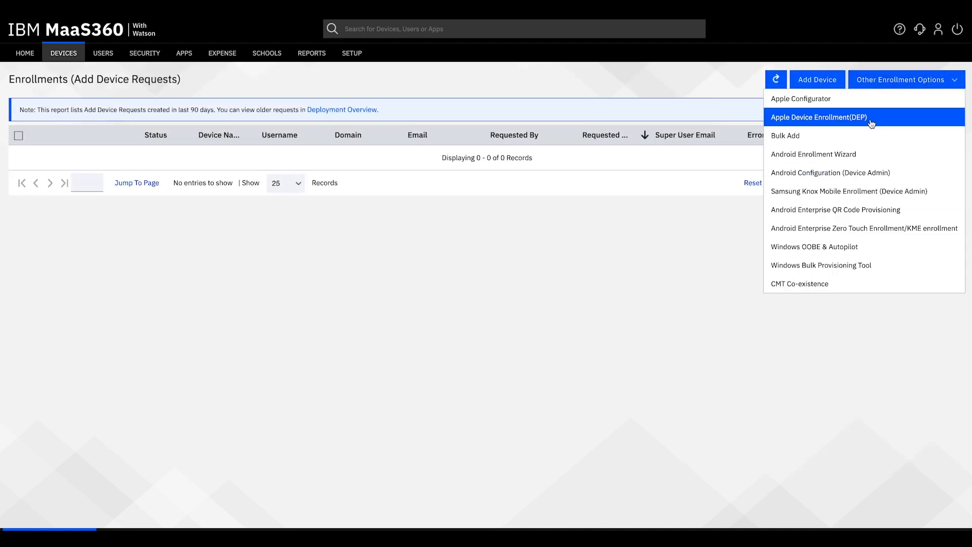
click(818, 118)
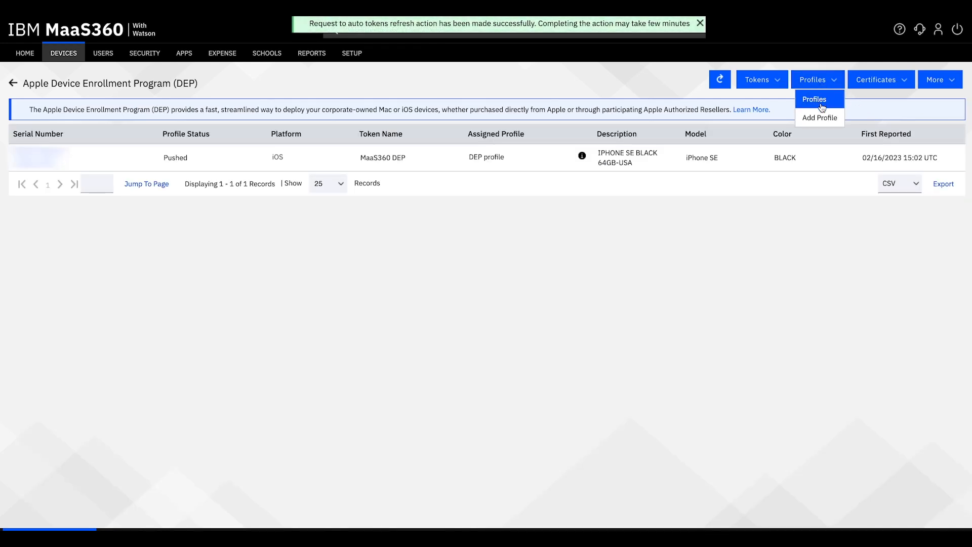
mouse_move(819, 117)
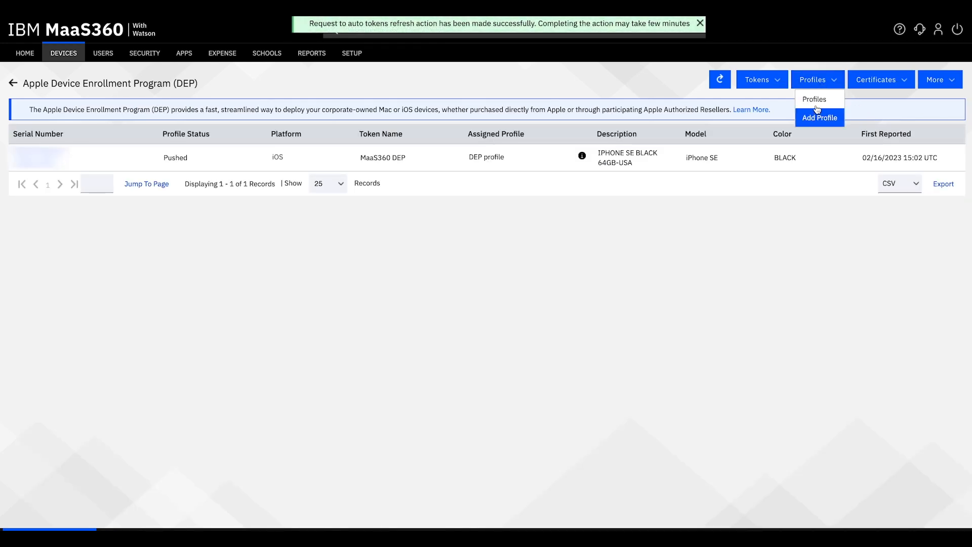
click(813, 99)
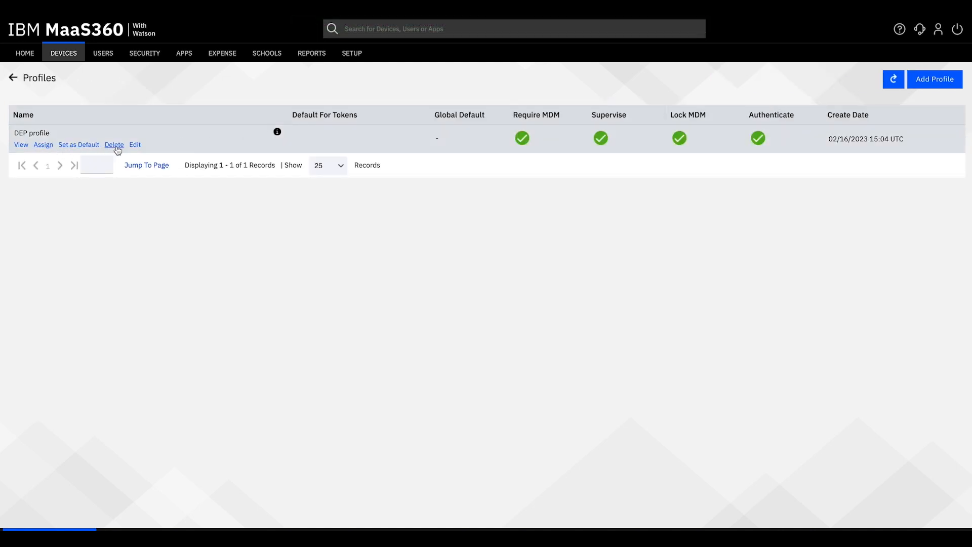
Edit the DEP profile and review its Skip Items, then return to Configuration
click(134, 145)
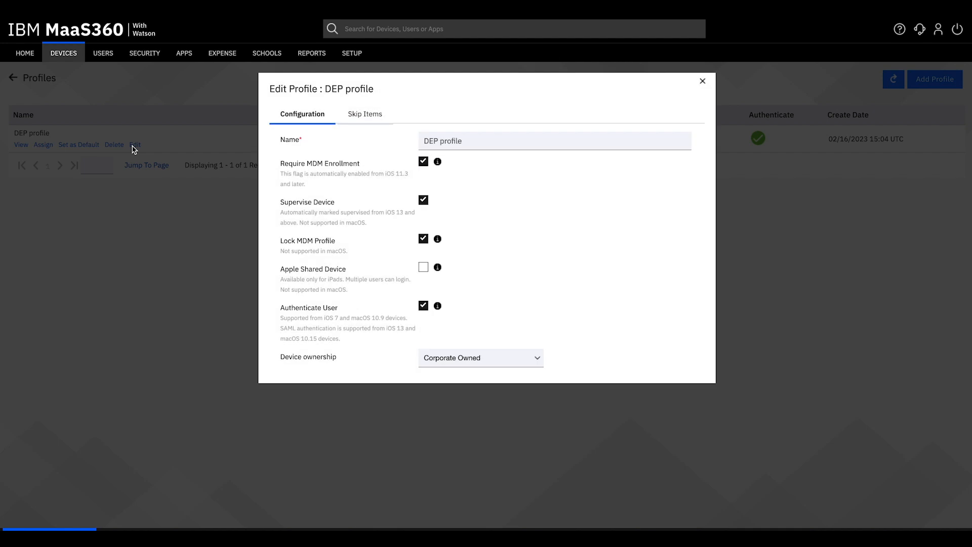
mouse_move(263, 154)
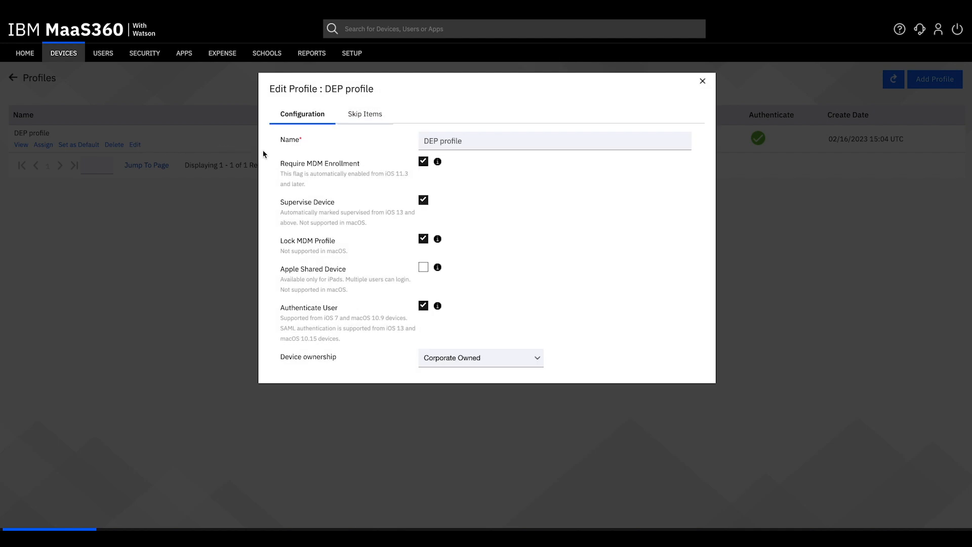
mouse_move(366, 125)
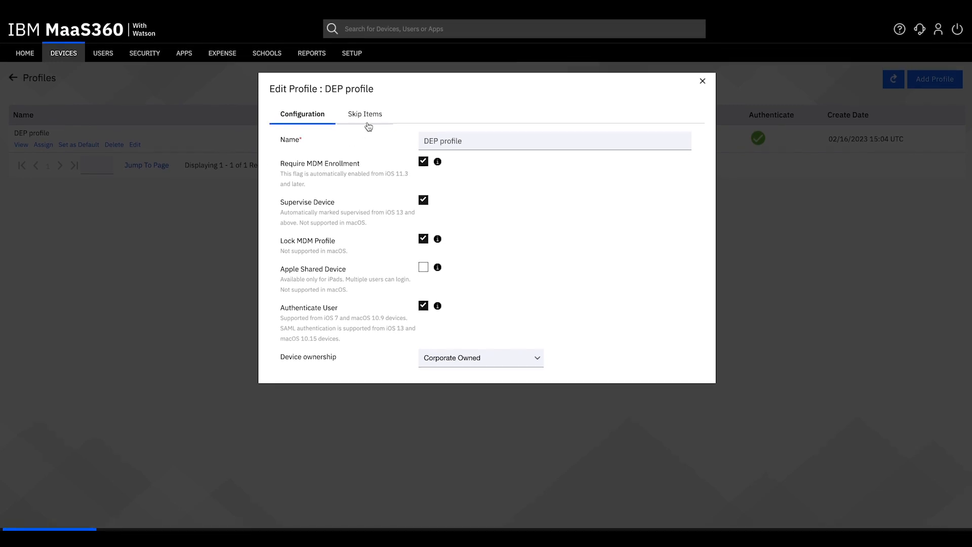
click(364, 113)
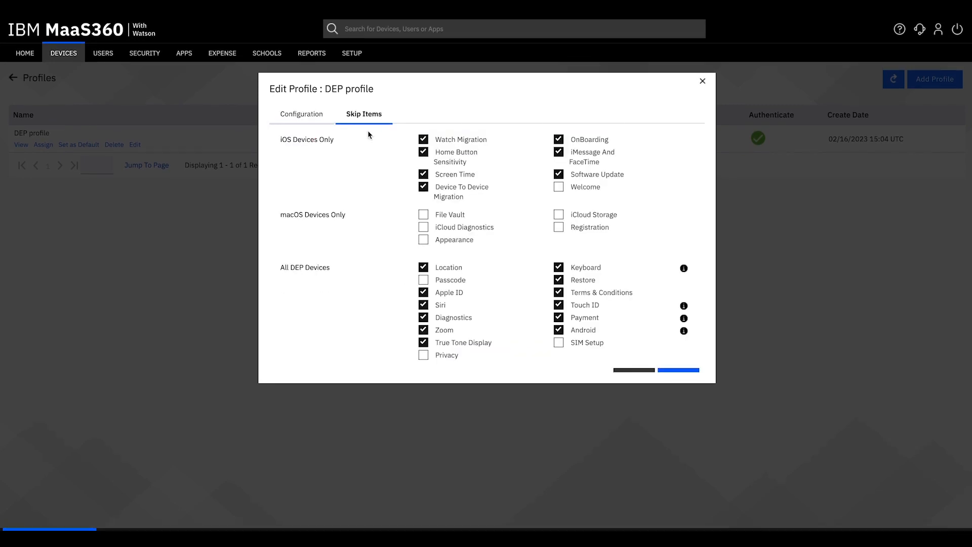
mouse_move(302, 113)
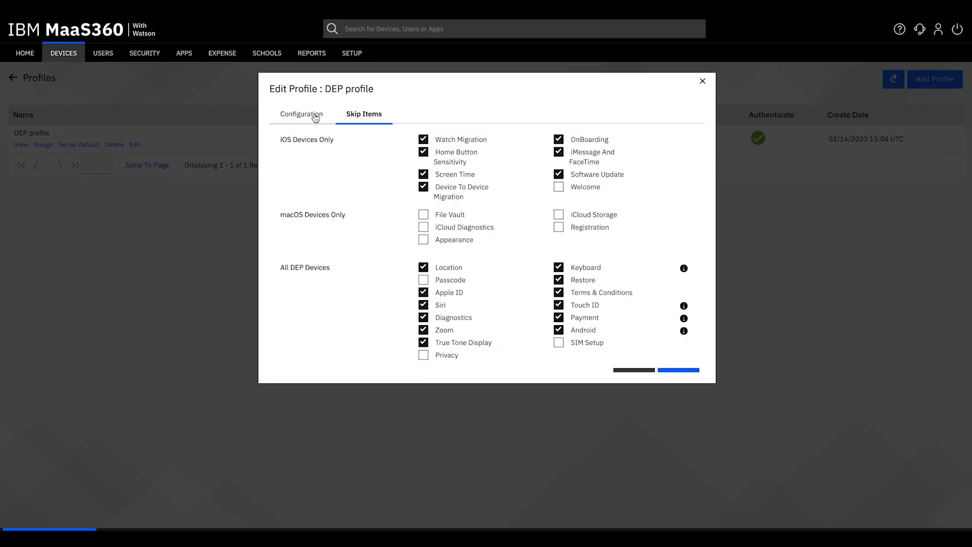
click(302, 113)
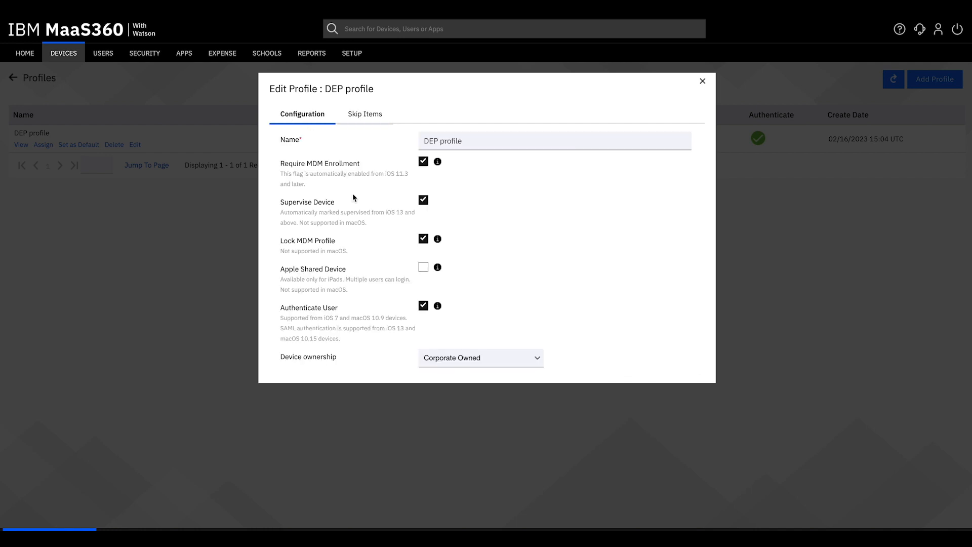
Review the remaining Configuration settings (MDM, supervise, lock, authenticate) and leave the editor
scroll(down, 3)
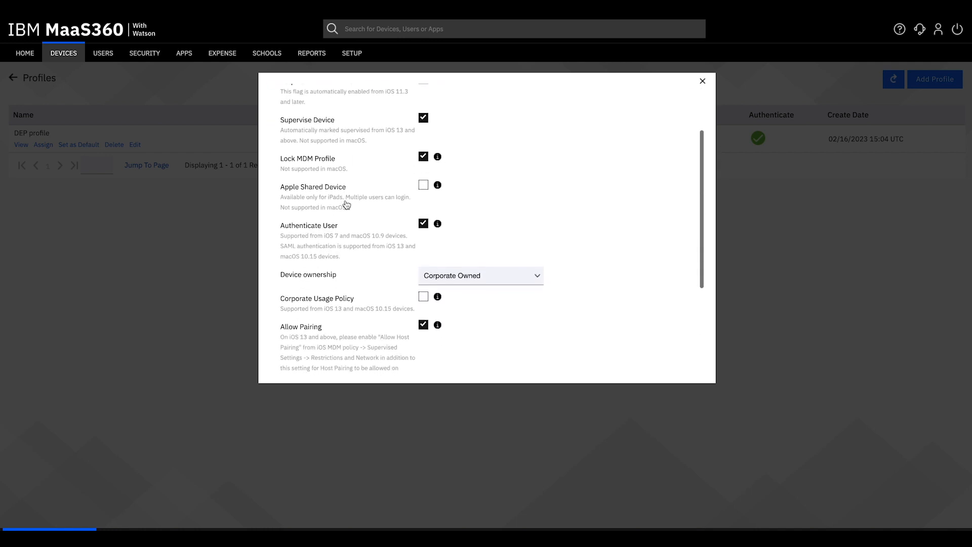
scroll(down, 3)
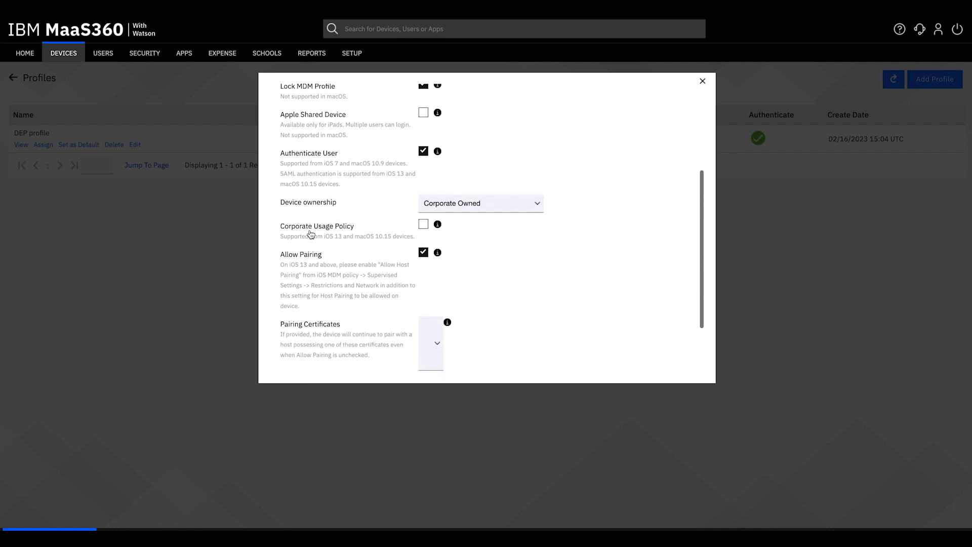
scroll(down, 3)
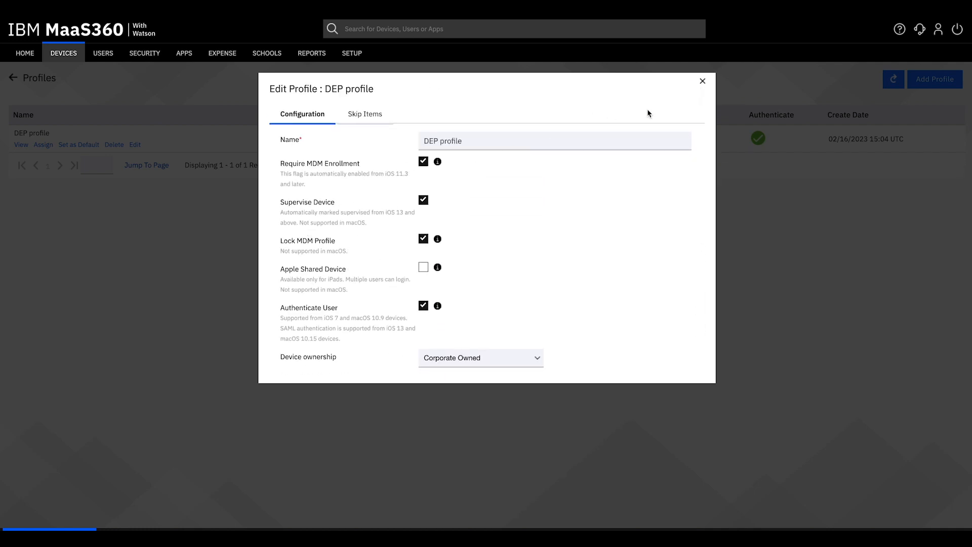
click(701, 81)
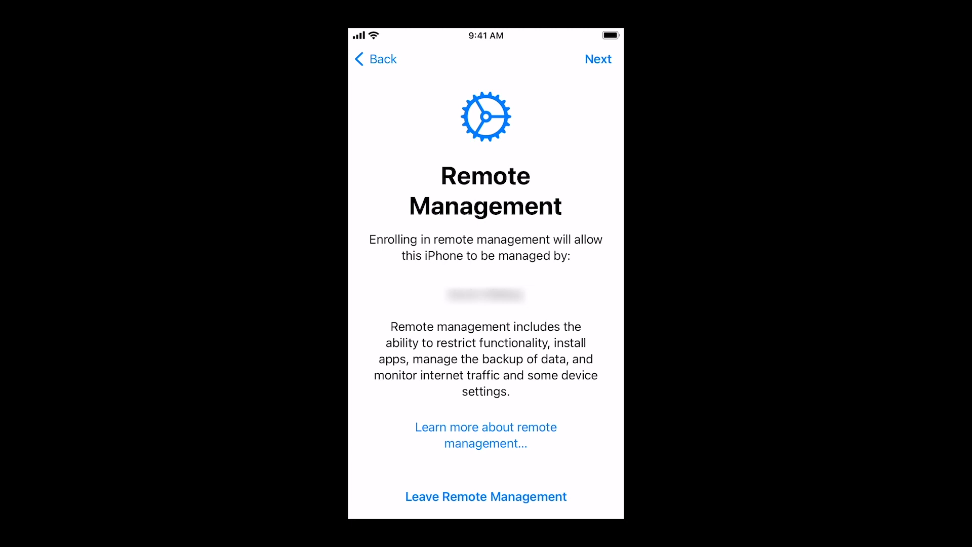
Agree to Remote Management enrollment and continue to the MaaS360 sign-in
click(597, 58)
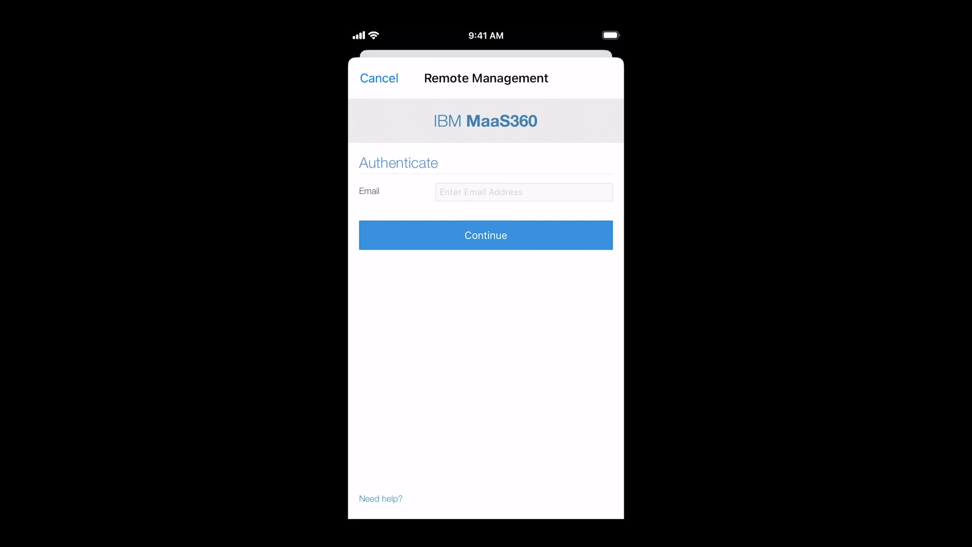
Sign in with the corporate email and password, accept the MaaS360 terms and finish setup to the home screen
click(523, 191)
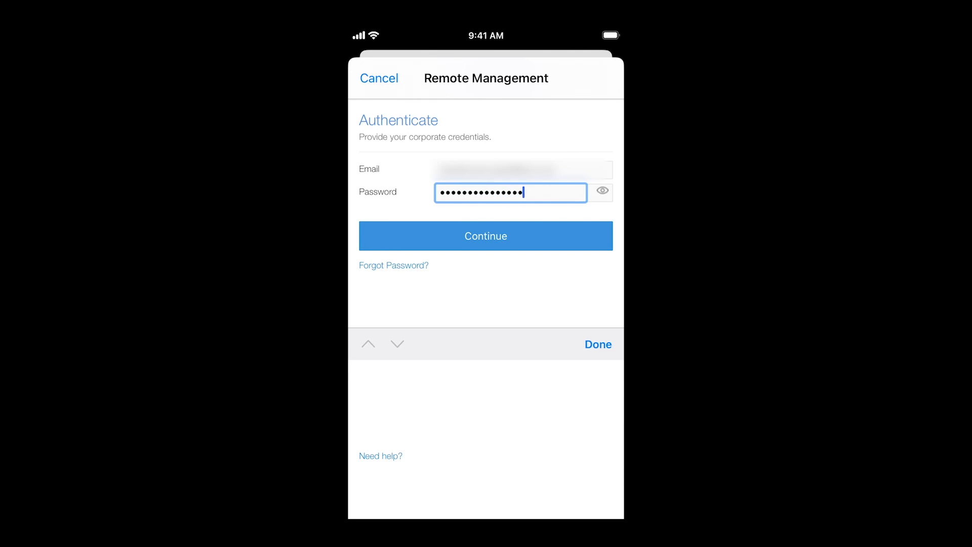
click(485, 236)
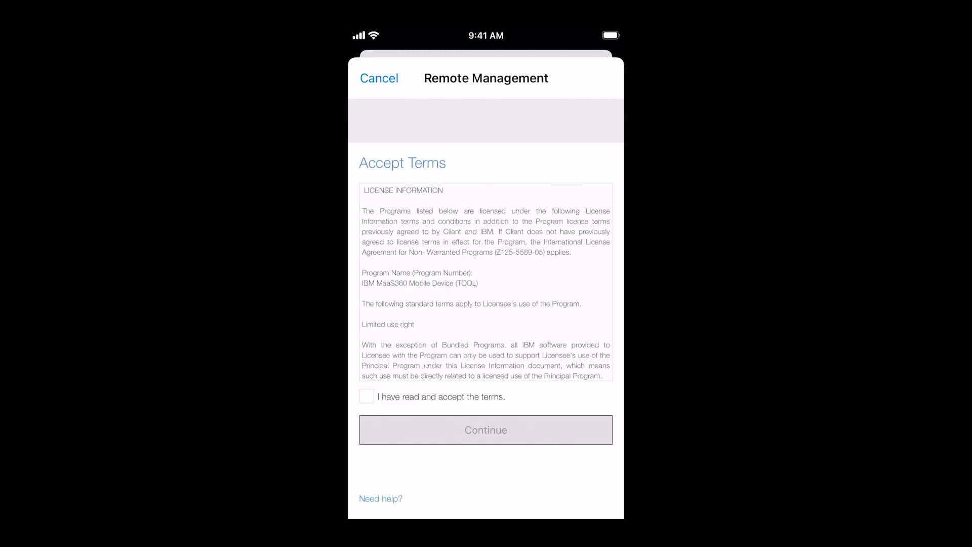
click(366, 395)
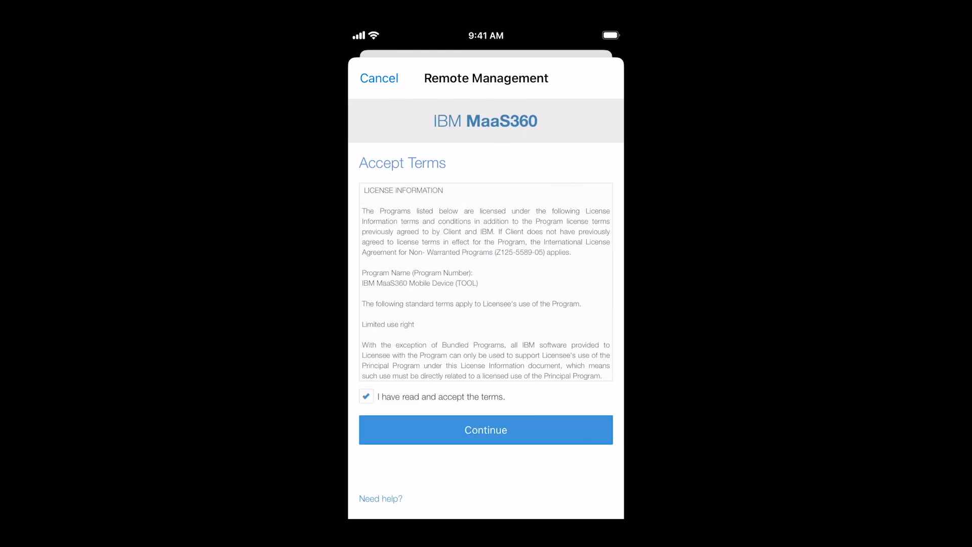
click(485, 430)
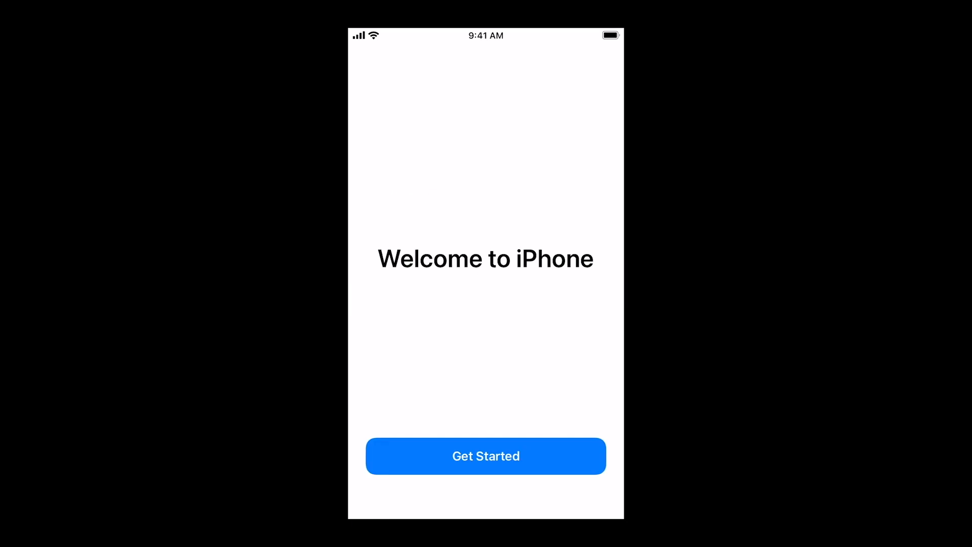
click(485, 456)
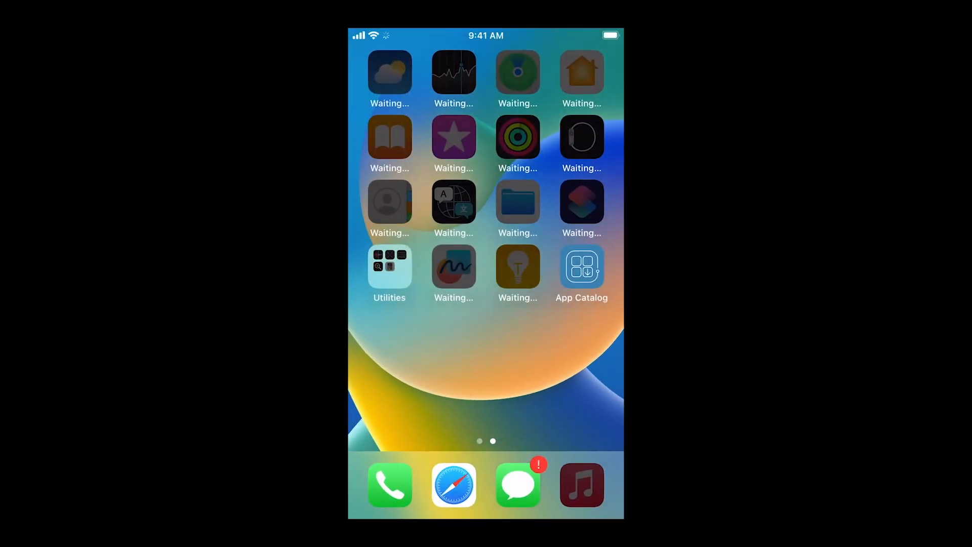